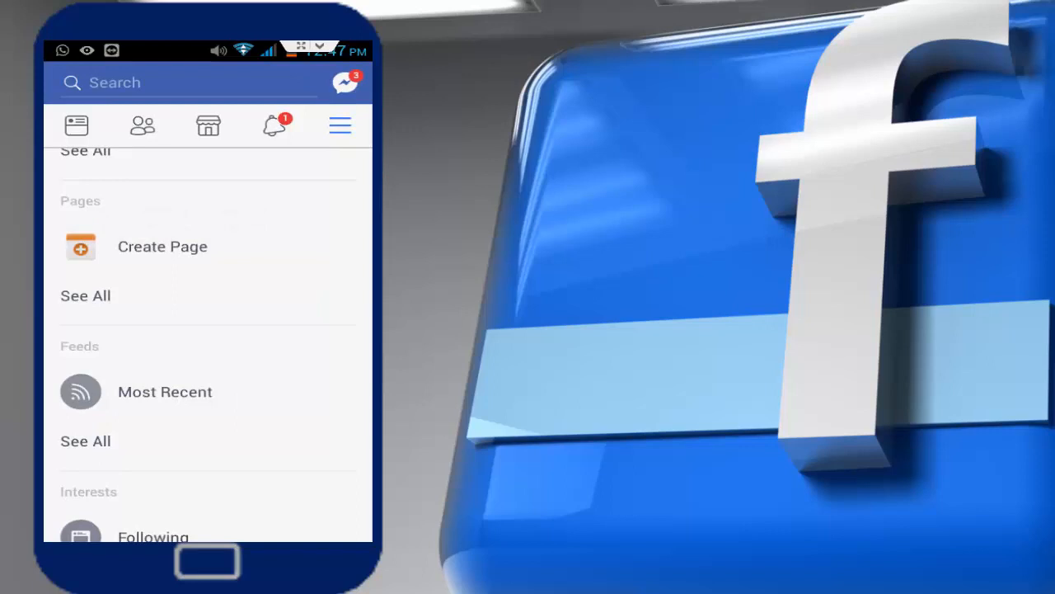
Step: Scroll the Menu down to the Help & Settings section with App Settings, Language and Account Settings
scroll("down", 3)
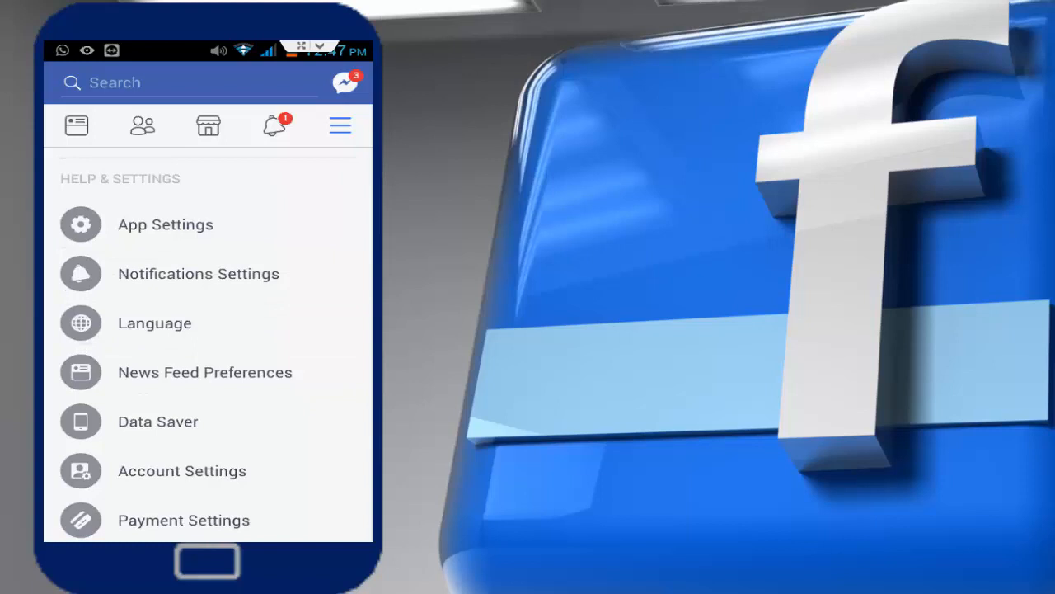
Step: Enter Language settings and scroll the Facebook Language list to हिन्दी
left_click(155, 321)
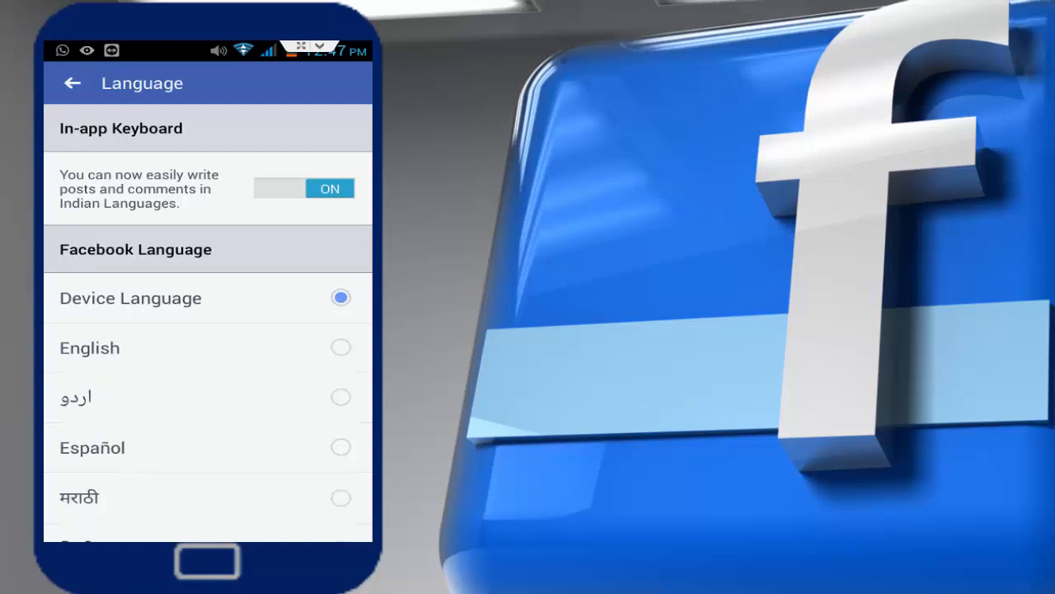
scroll("down", 3)
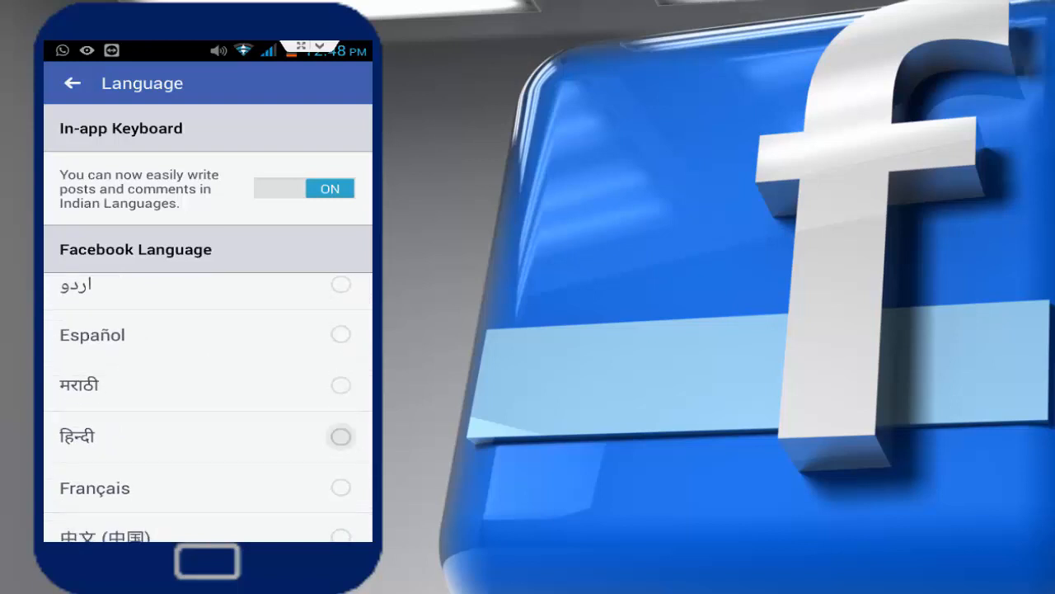
Step: Select हिन्दी as the Facebook language and view the reloaded Hindi news feed
left_click(340, 435)
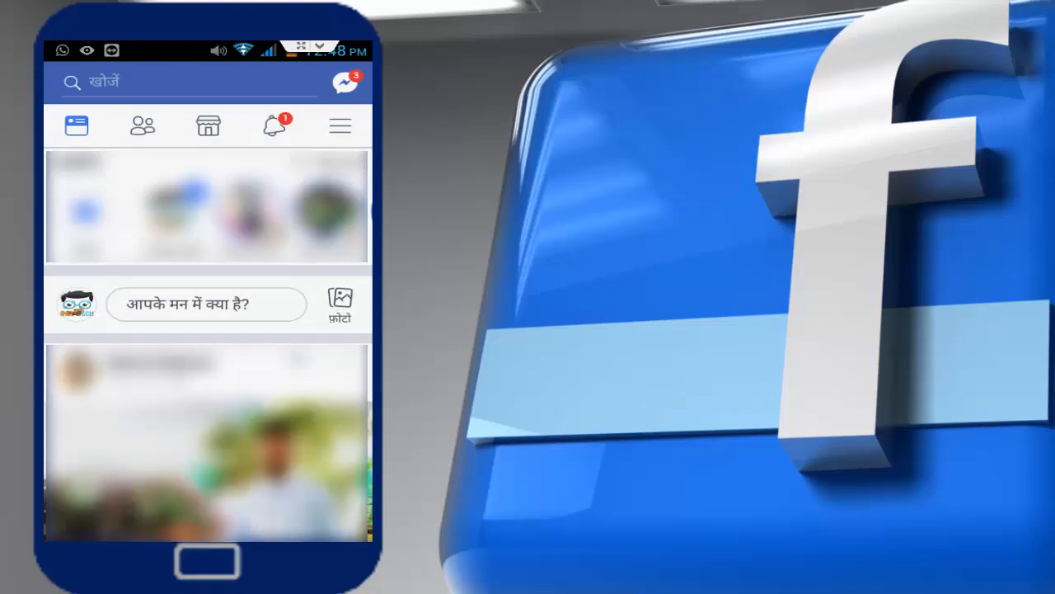
scroll("down", 3)
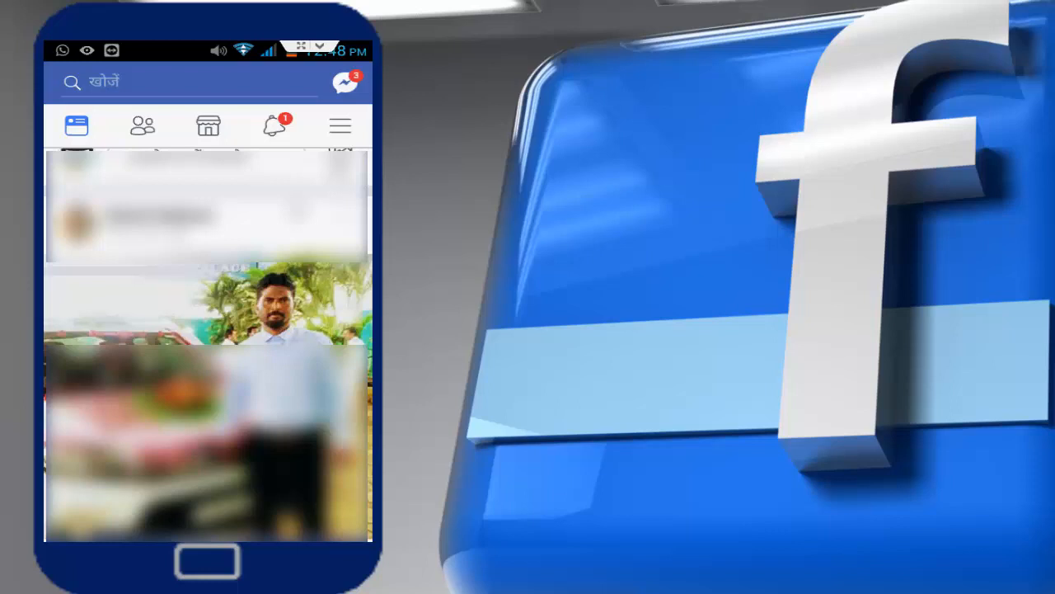